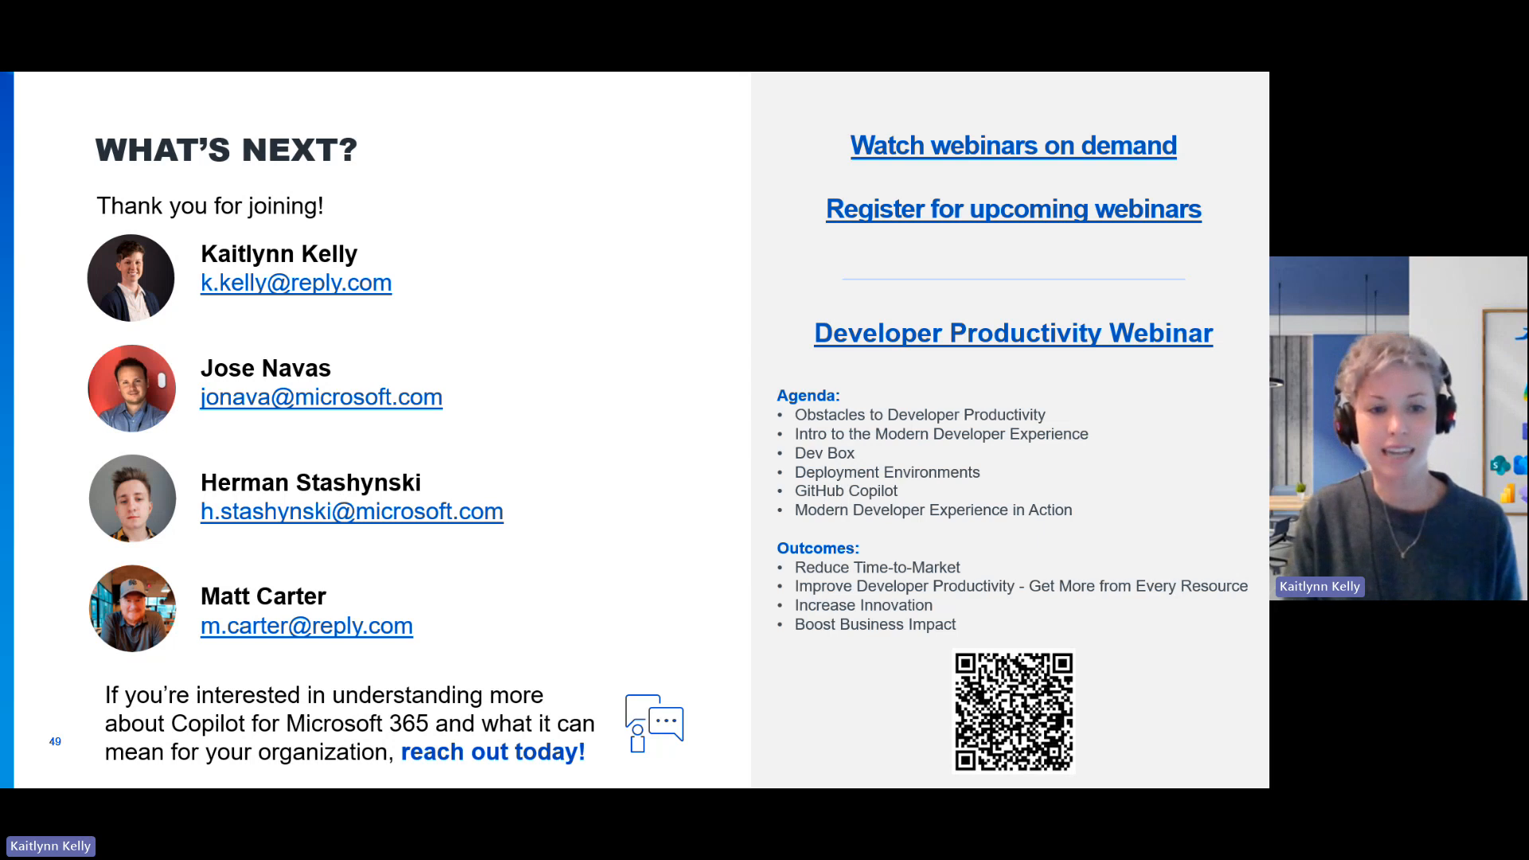
- Advance the shared presentation to slide 50, the closing Thank You slide
{"action": "key", "text": "right"}
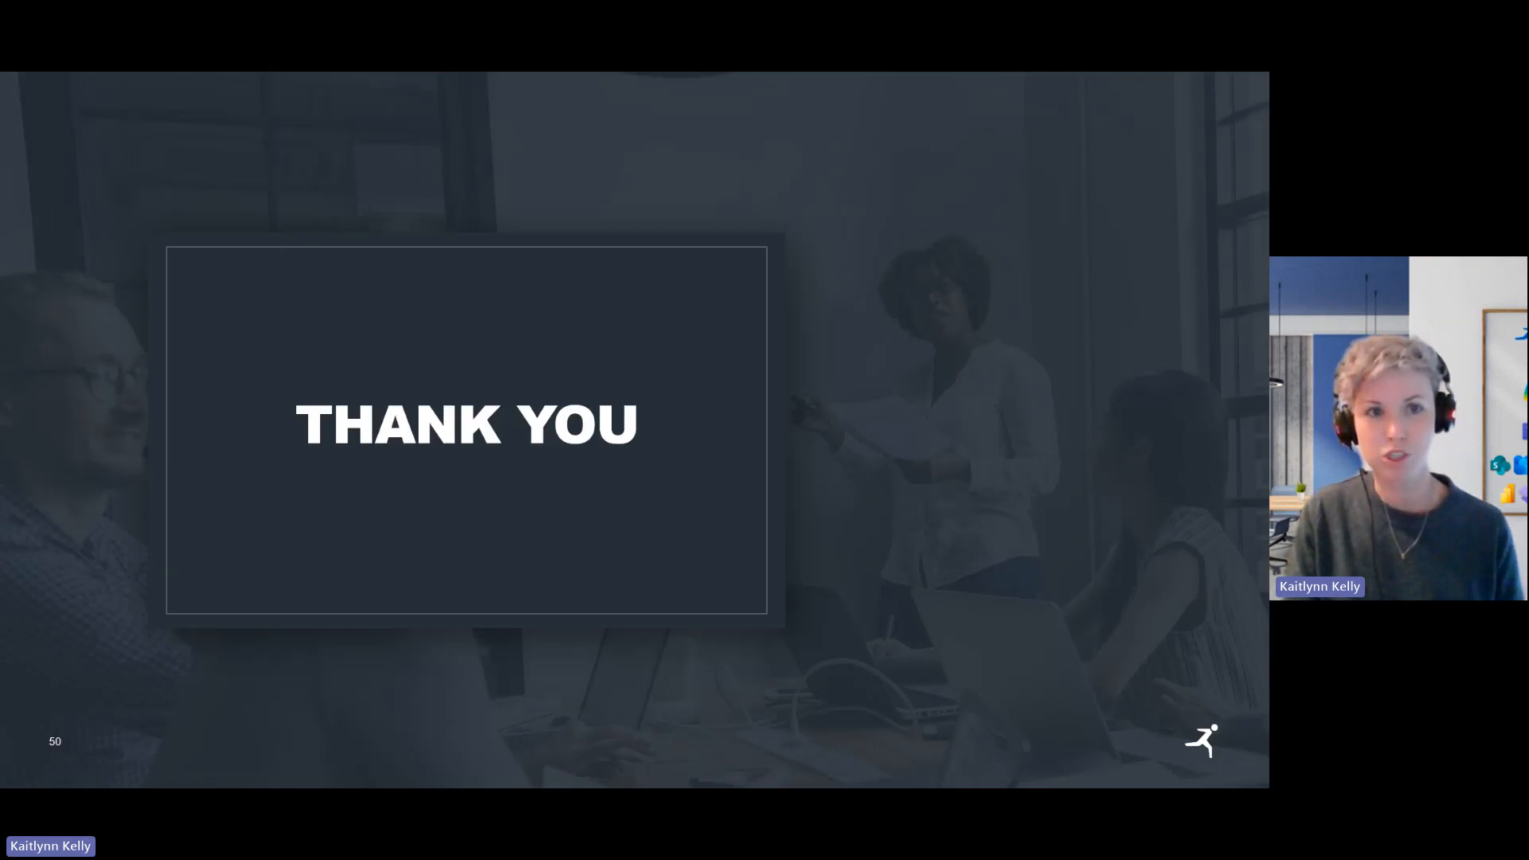